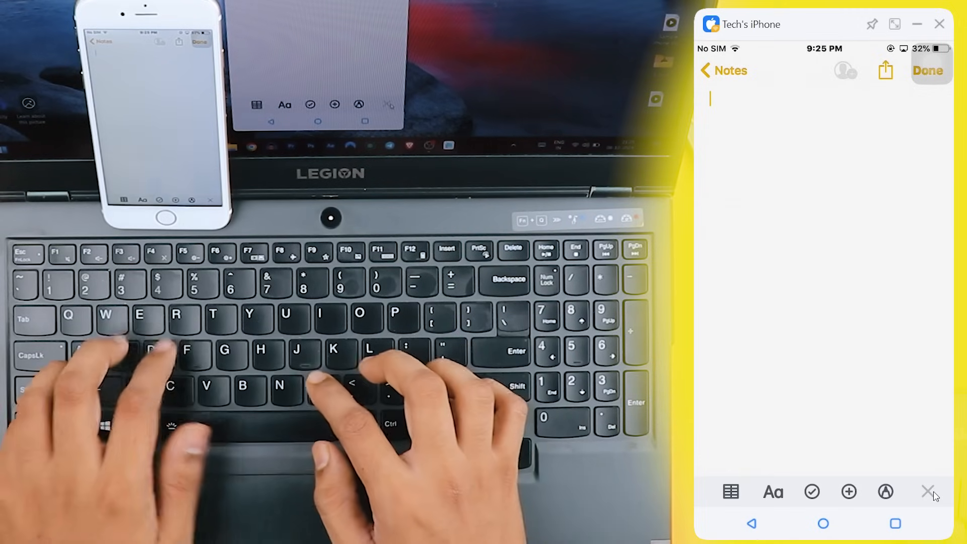
# Step: Enter 'TechRush' into the mirrored iPhone note as the typing demo
pyautogui.write('TechRush')
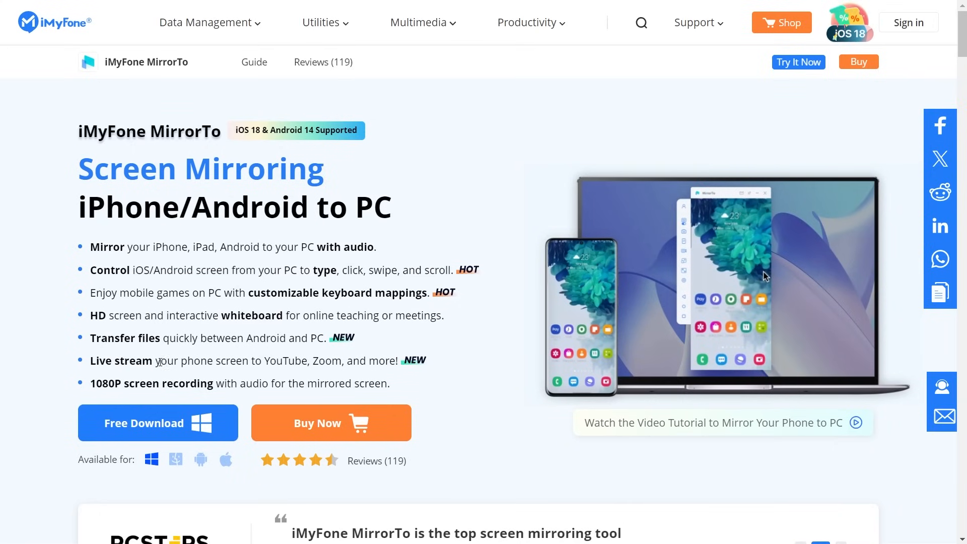
# Step: Review the feature list and download the Windows version of MirrorTo
pyautogui.scroll(-3)
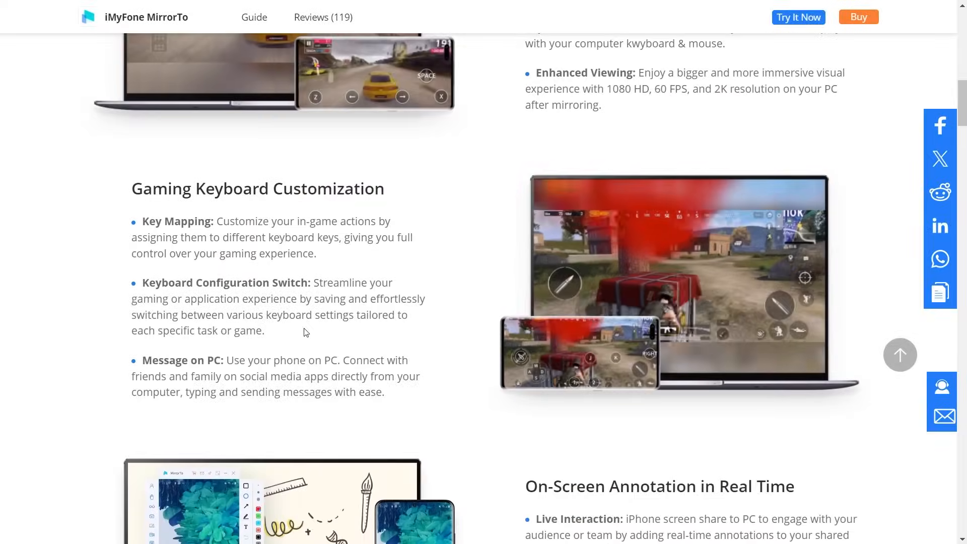
pyautogui.scroll(-3)
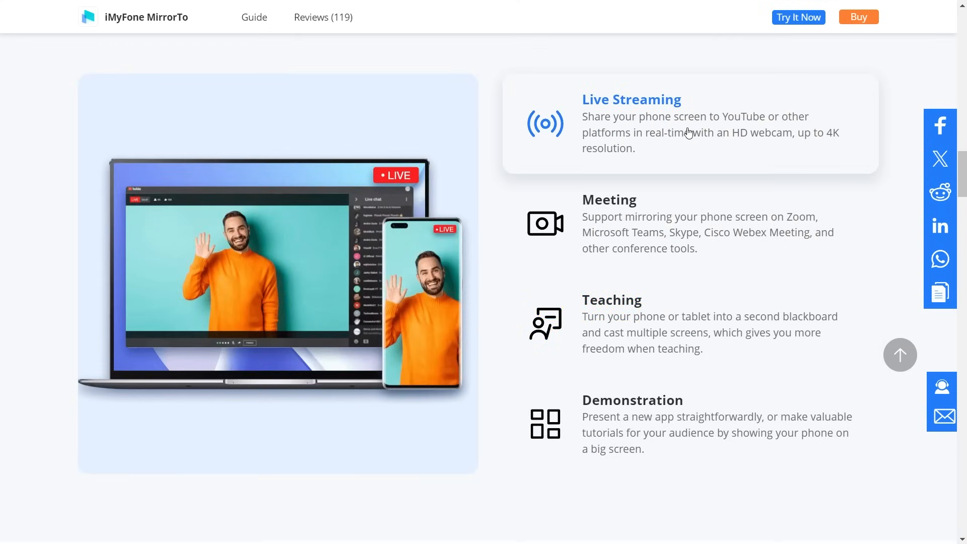
pyautogui.moveTo(620, 436)
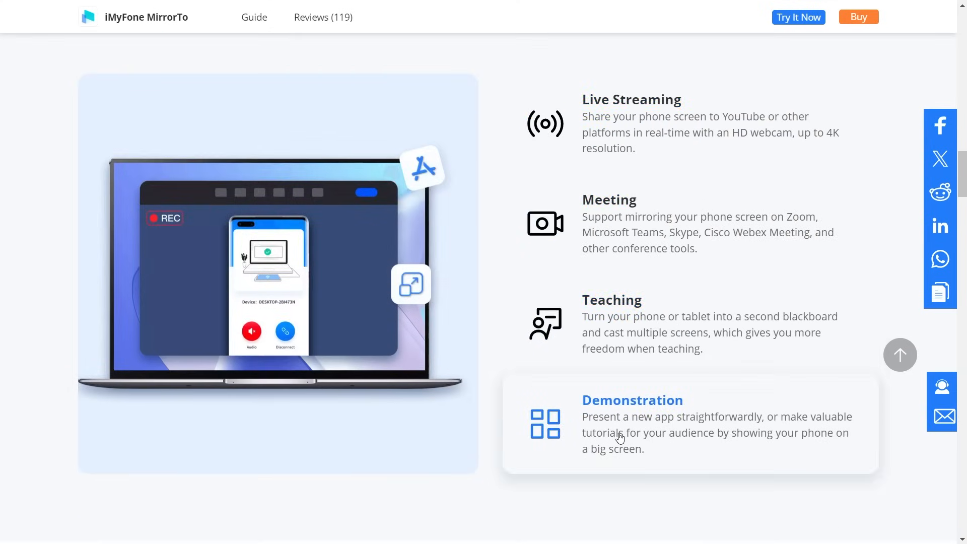
pyautogui.scroll(3)
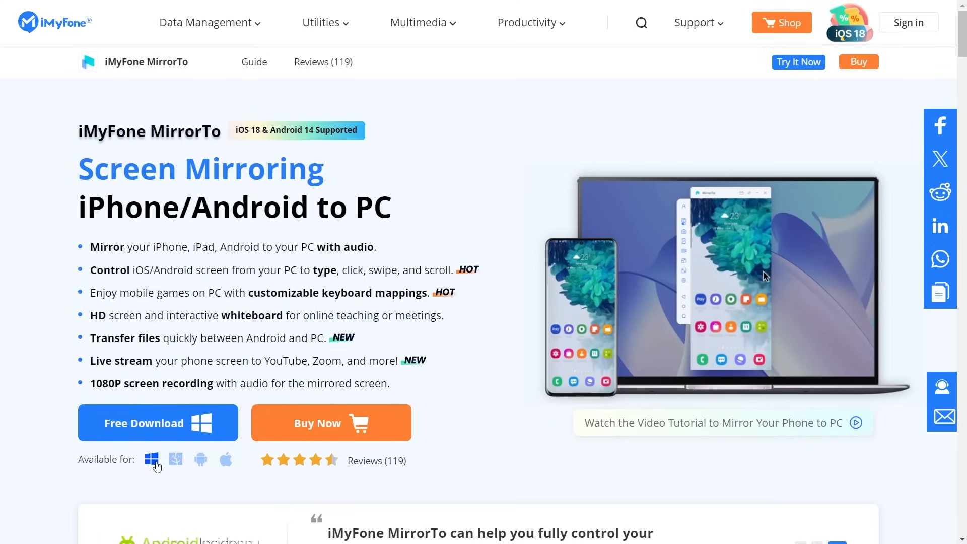
pyautogui.click(157, 423)
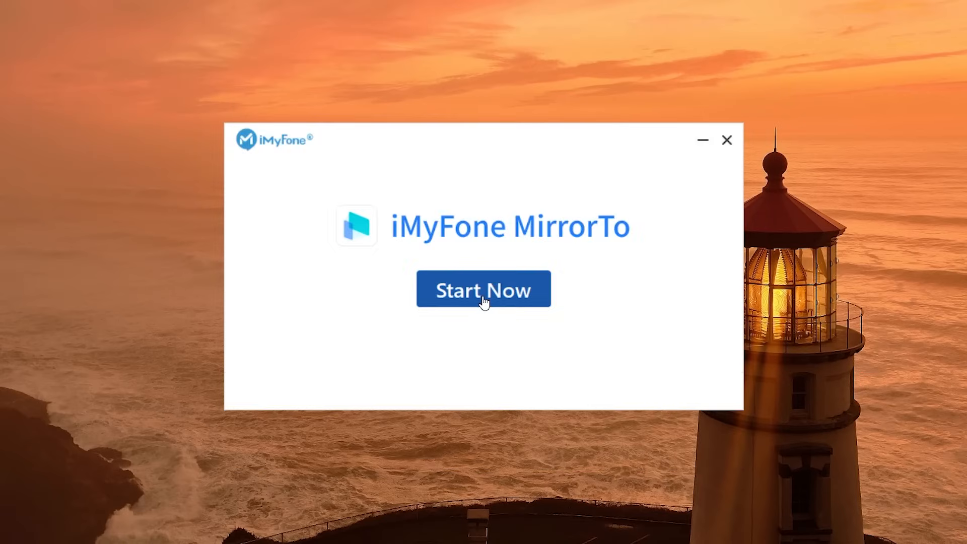
# Step: Start MirrorTo and choose iOS mirroring via Wi-Fi
pyautogui.click(484, 289)
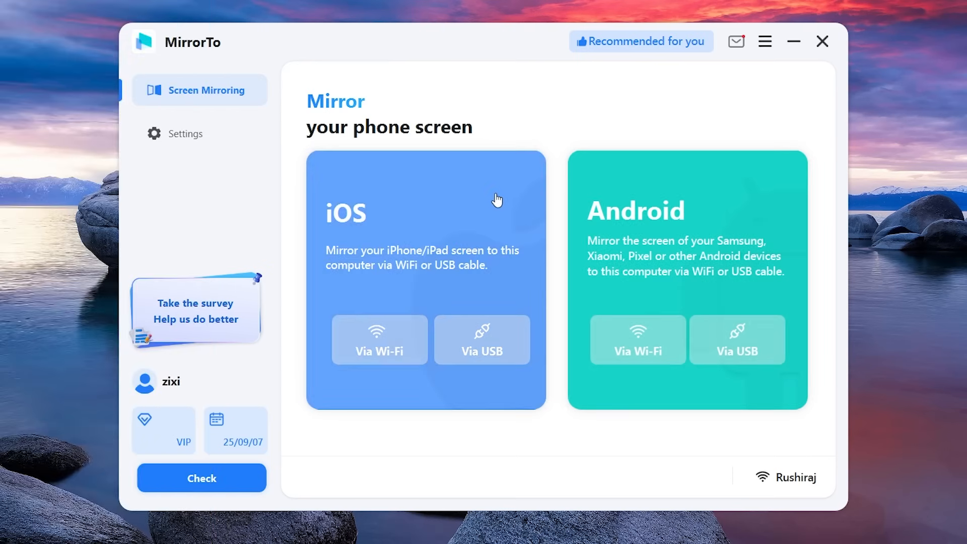
pyautogui.moveTo(464, 222)
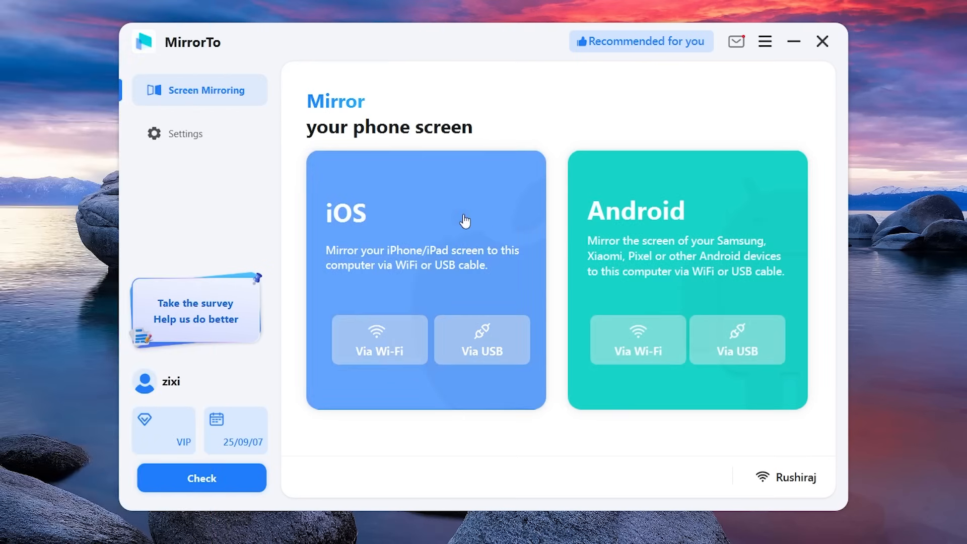
pyautogui.moveTo(422, 270)
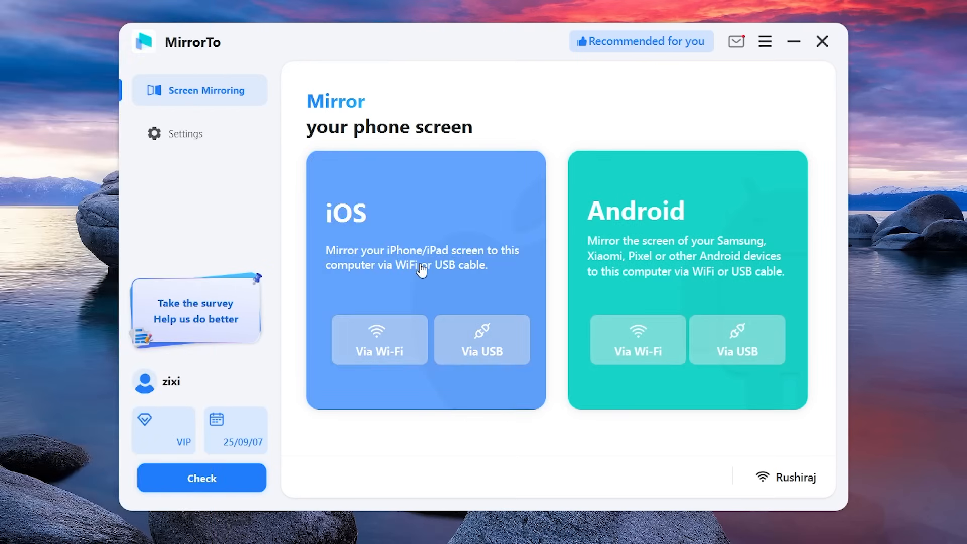
pyautogui.click(379, 339)
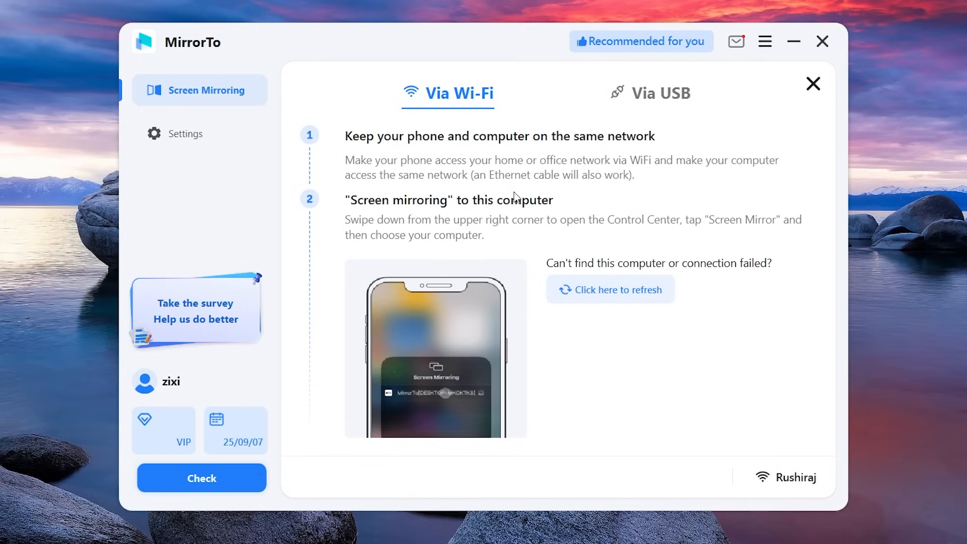
# Step: Select the MirrorTo computer under Screen Mirroring to mirror the iPhone live
pyautogui.click(650, 93)
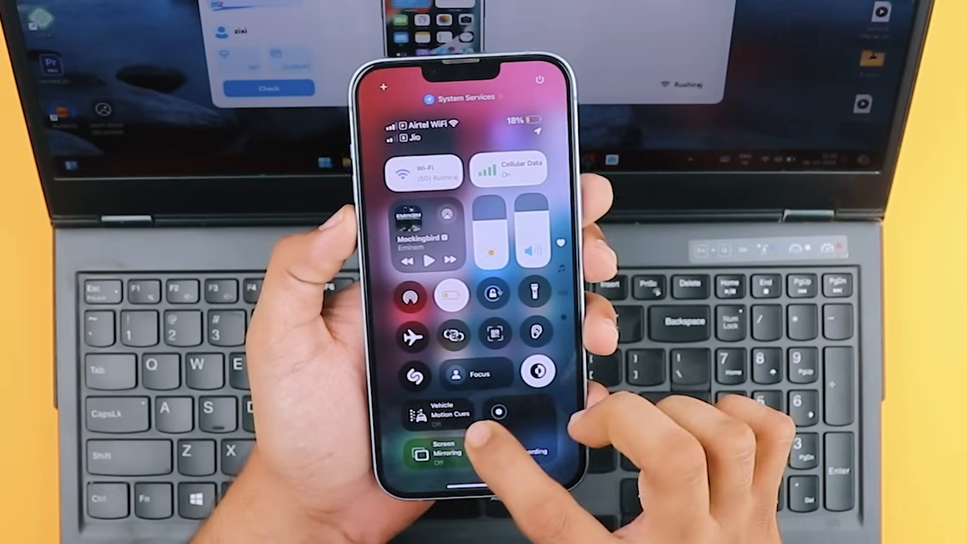
pyautogui.click(443, 445)
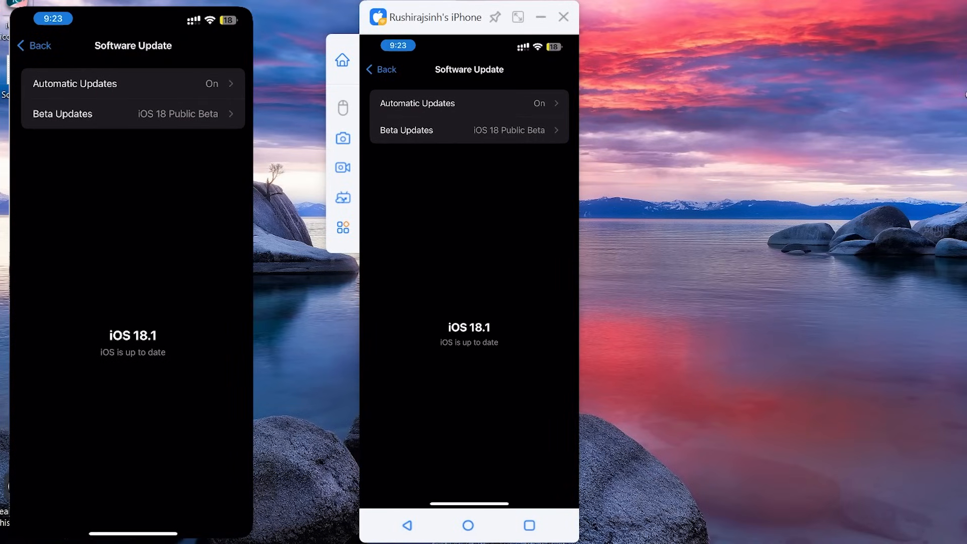
# Step: Enable mouse control of the mirrored iPhone from the MirrorTo sidebar
pyautogui.click(381, 70)
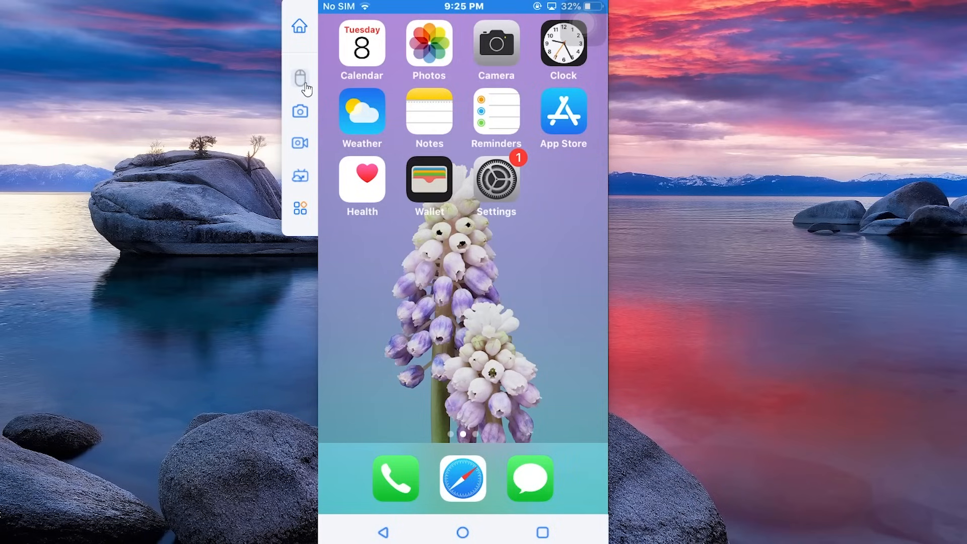
pyautogui.click(300, 79)
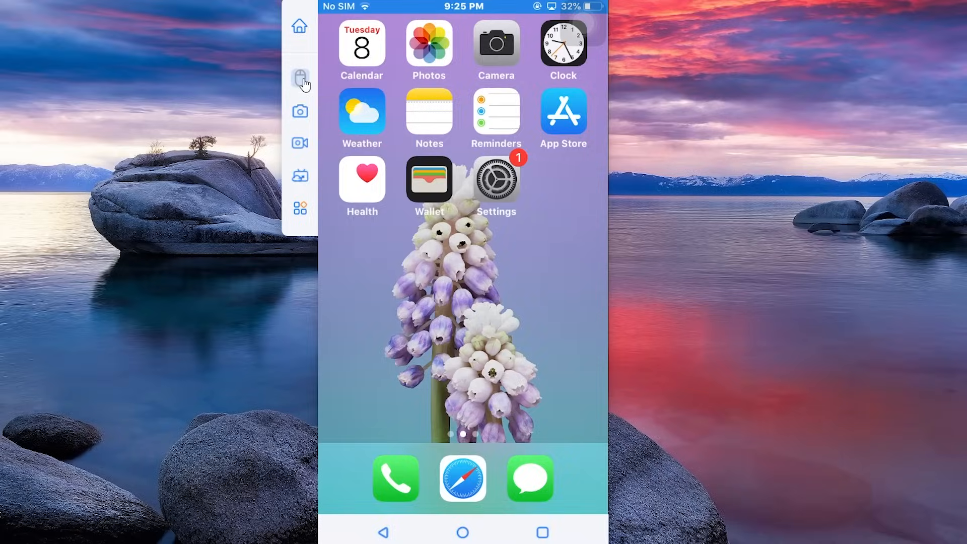
pyautogui.click(300, 78)
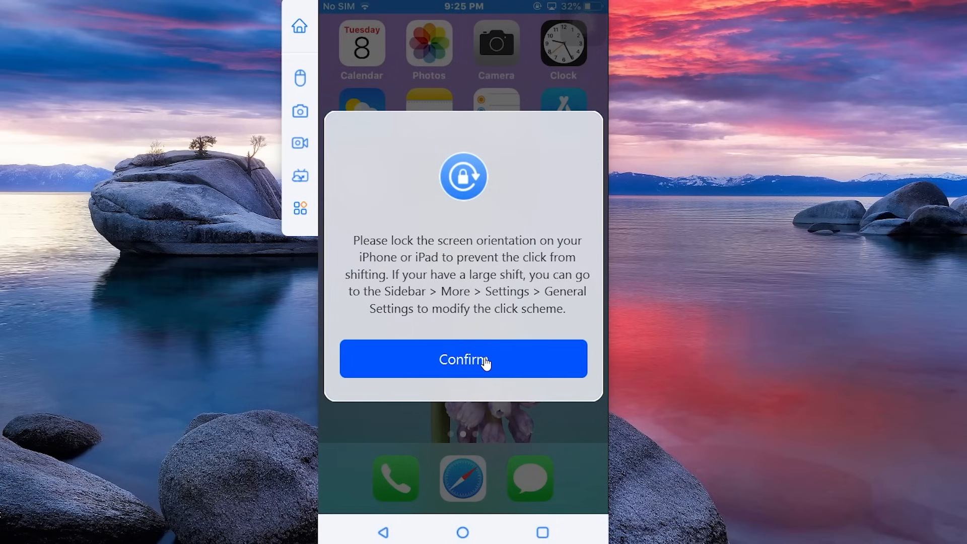
# Step: Confirm the orientation notice and enter 'TechRush' into the iPhone note from the PC keyboard
pyautogui.click(463, 359)
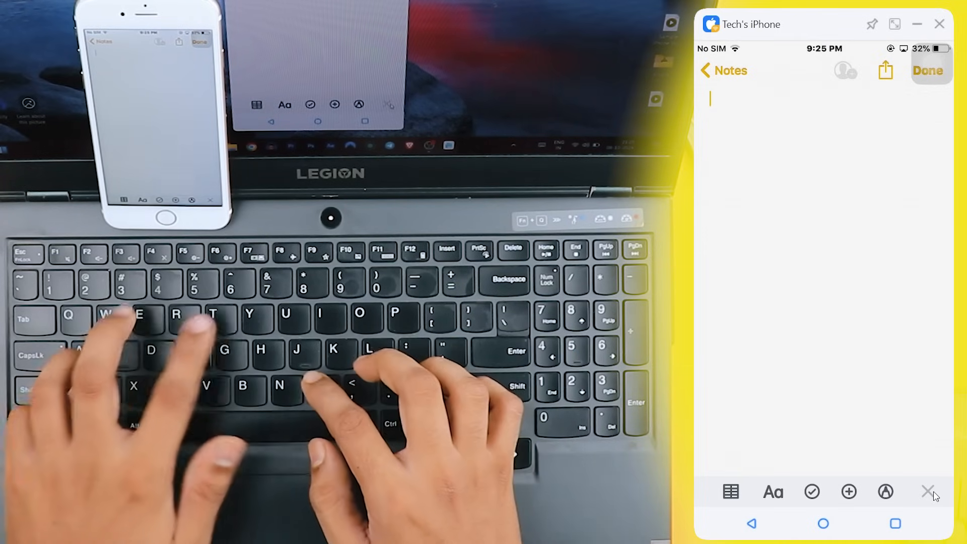
pyautogui.write('TechRush')
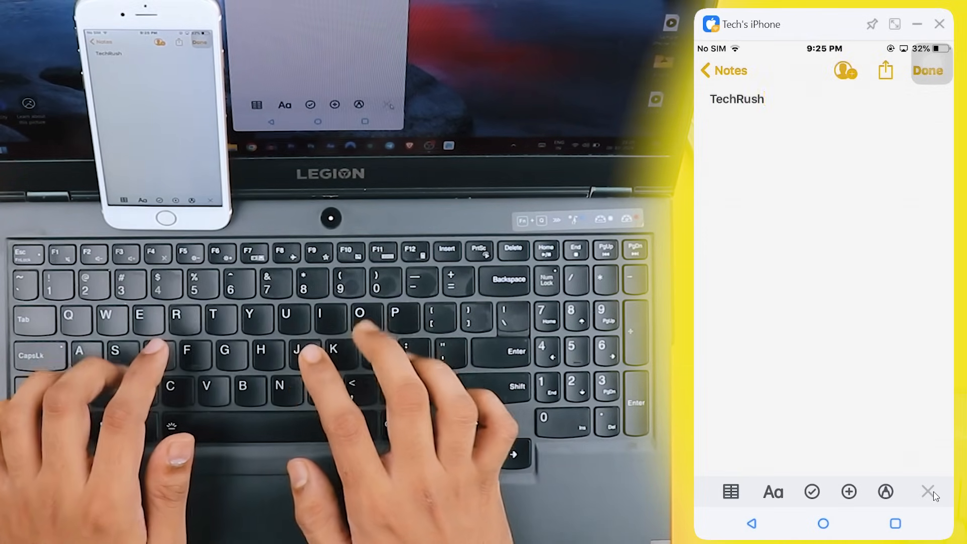